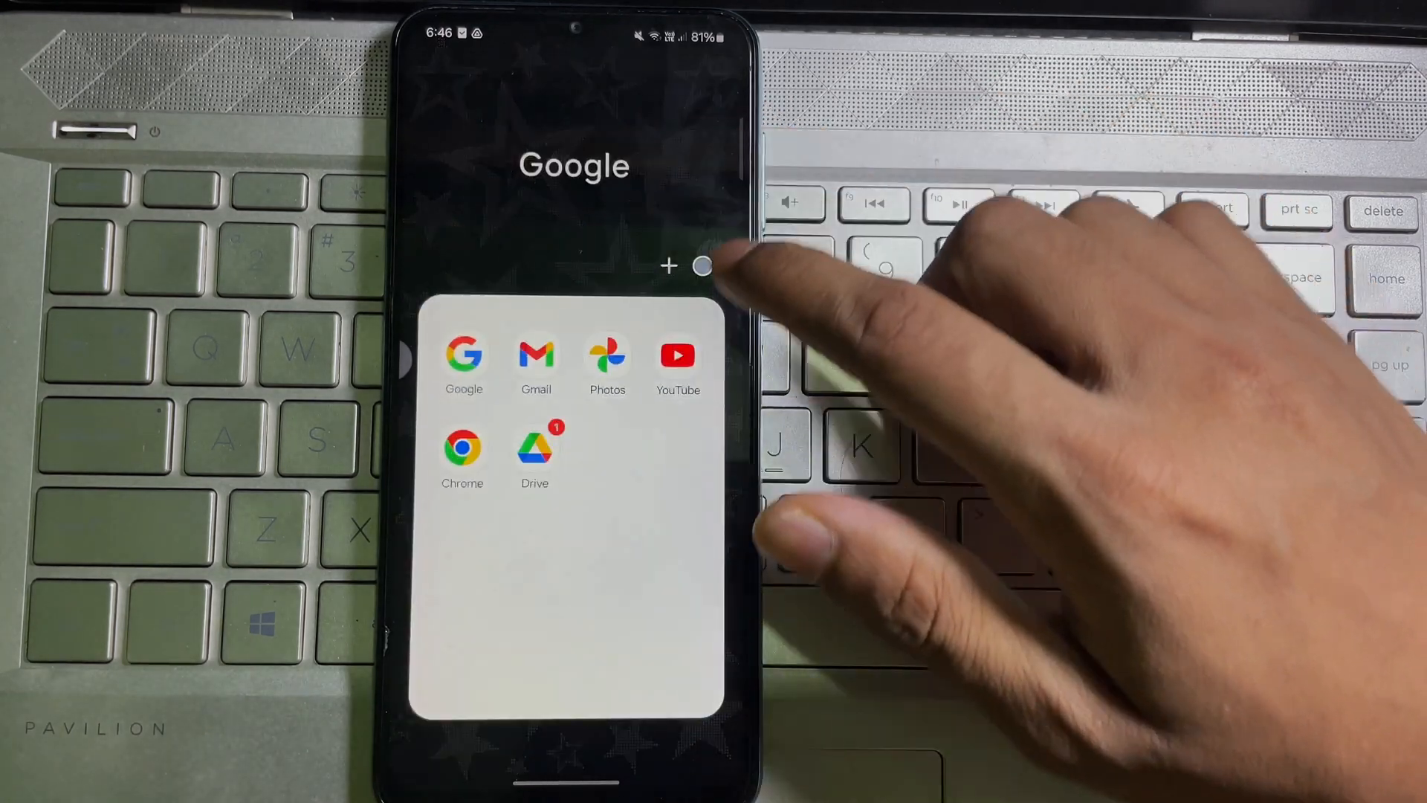
Launch Google Drive from the home screen's Google folder.
left_click(534, 450)
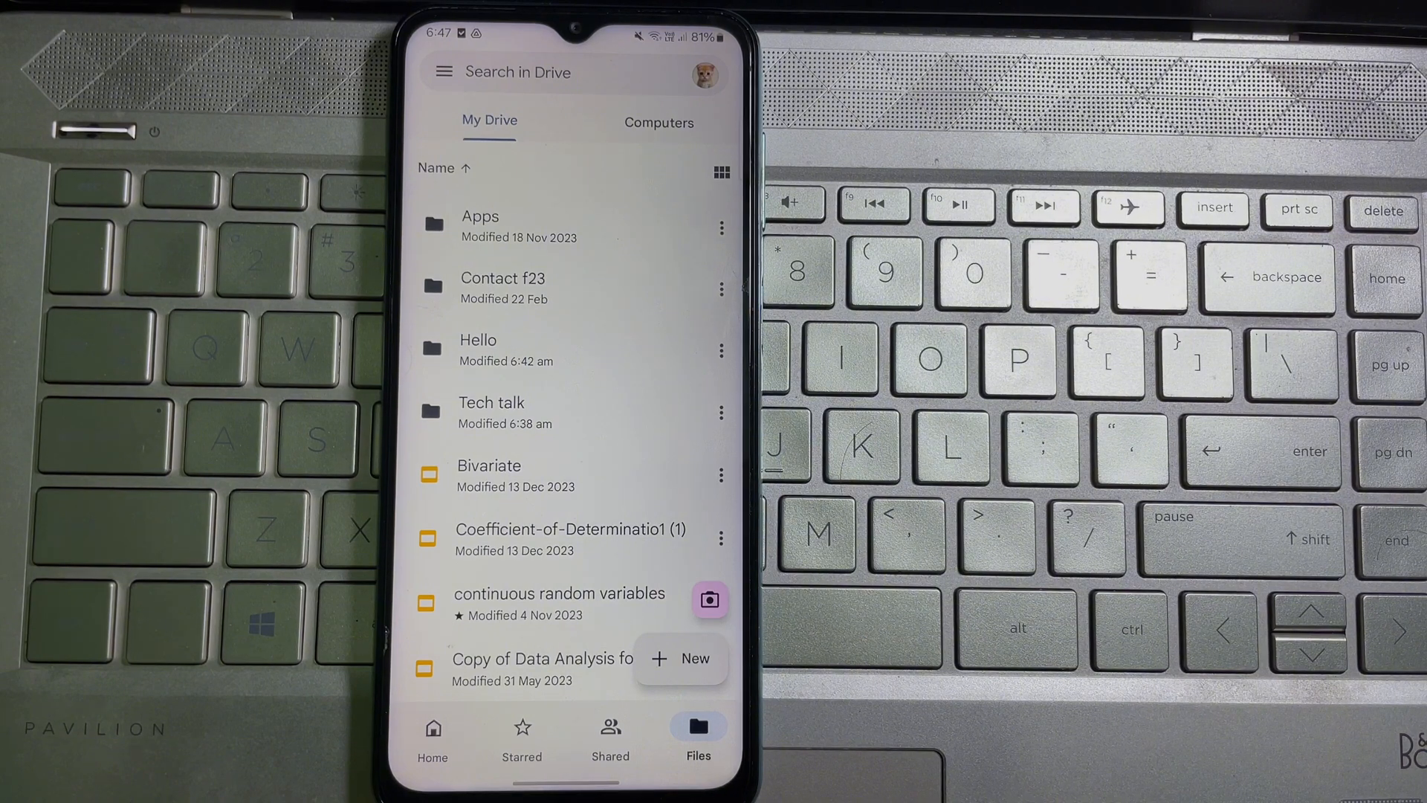
Open the Hello folder, use a file's three-dot menu, and pull down the notification shade.
left_click(477, 350)
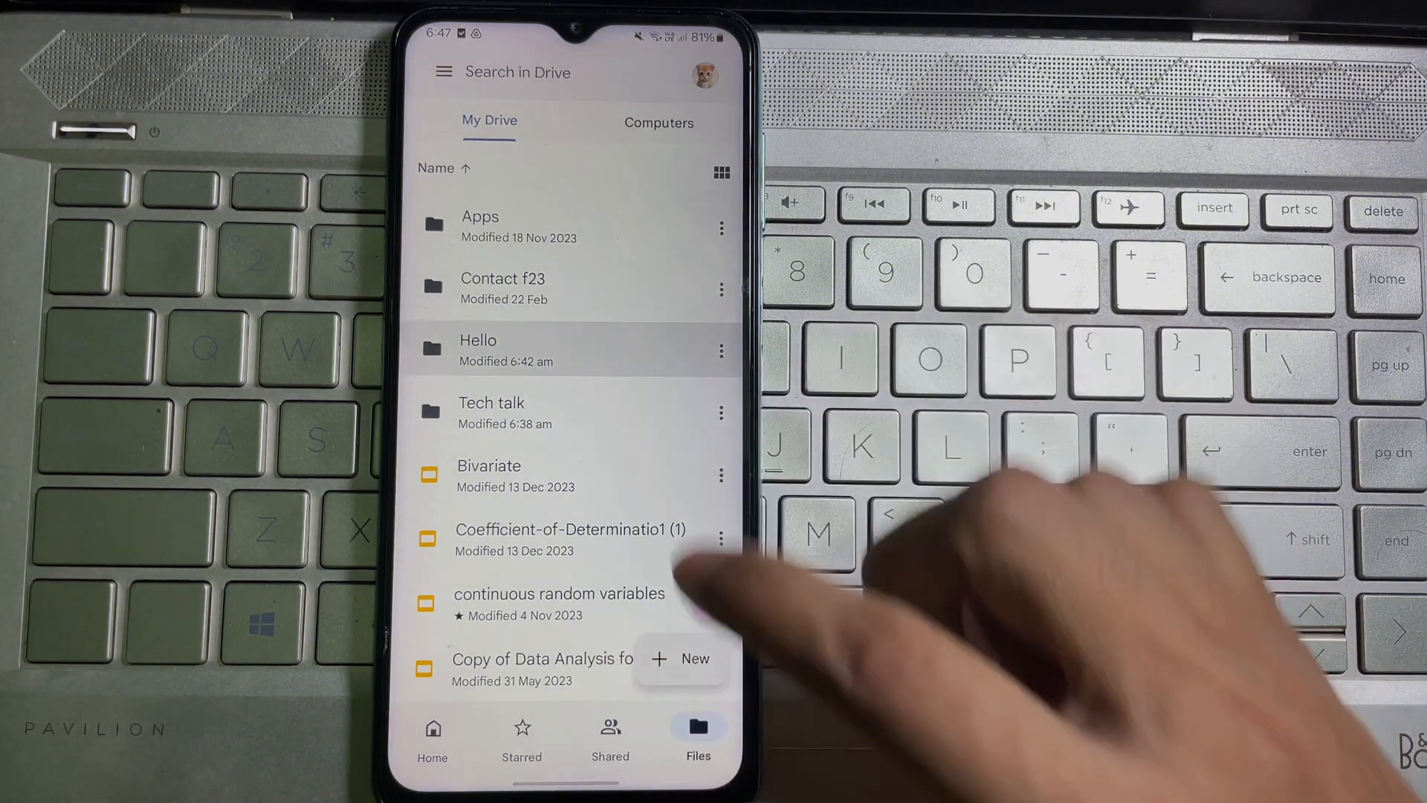
left_click(478, 350)
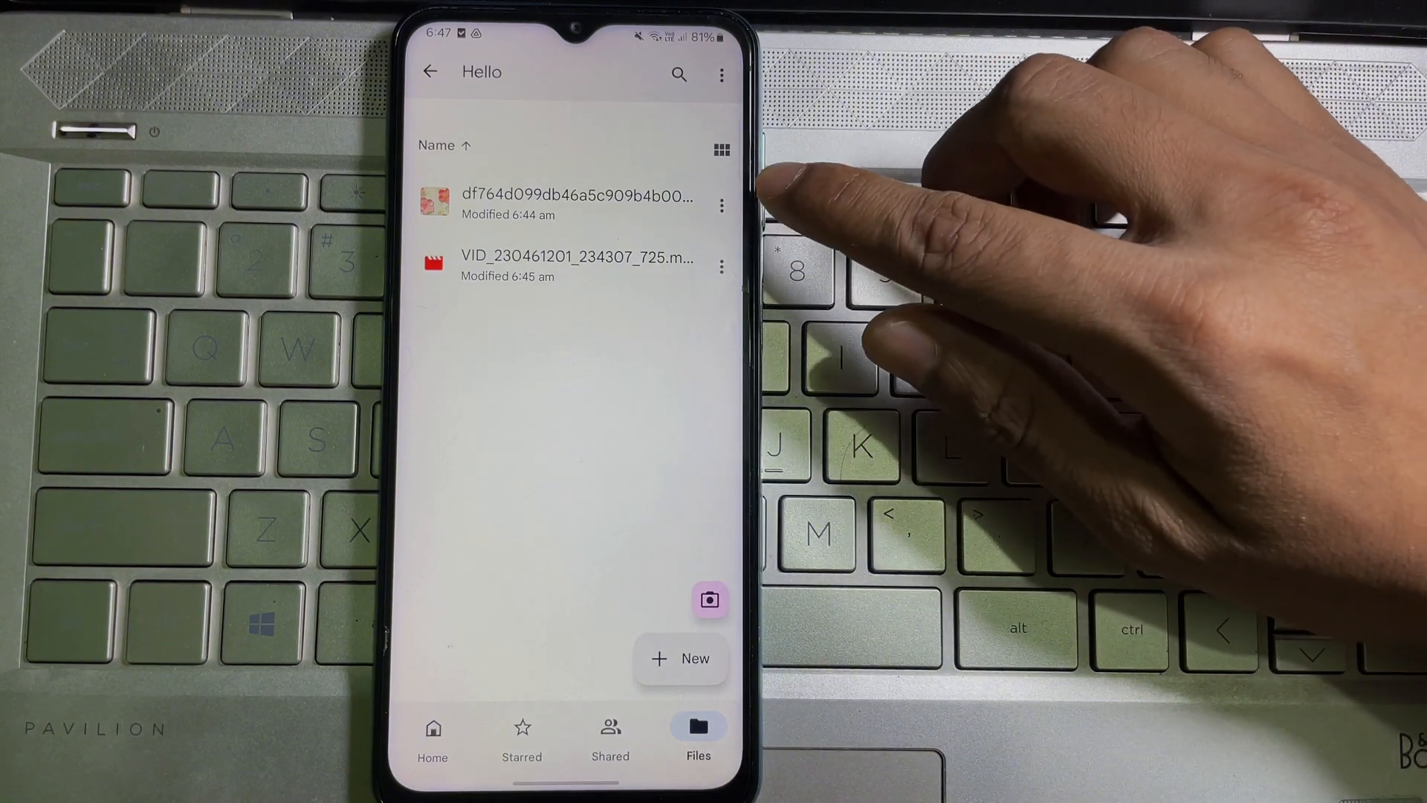
left_click(721, 205)
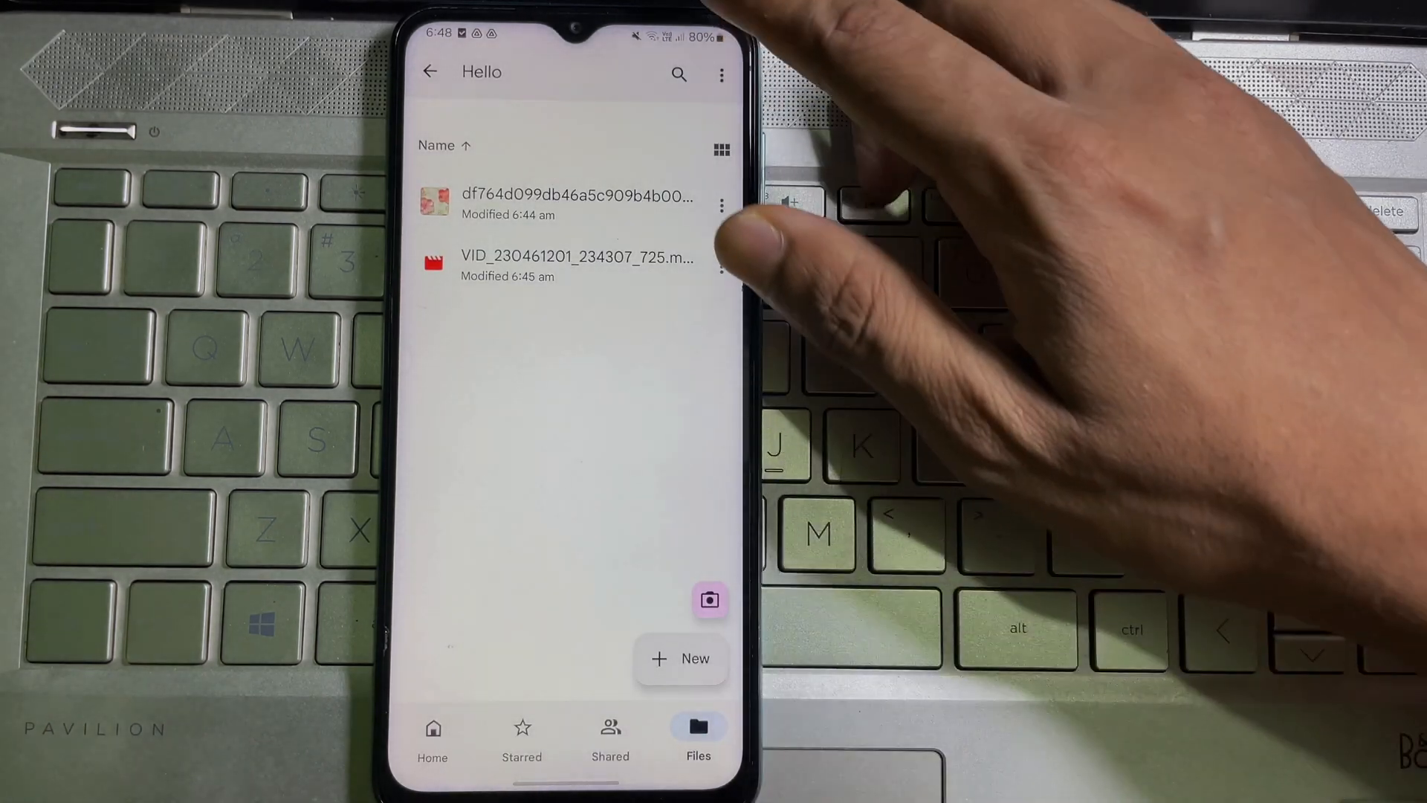
left_click_drag(573, 36, 573, 364)
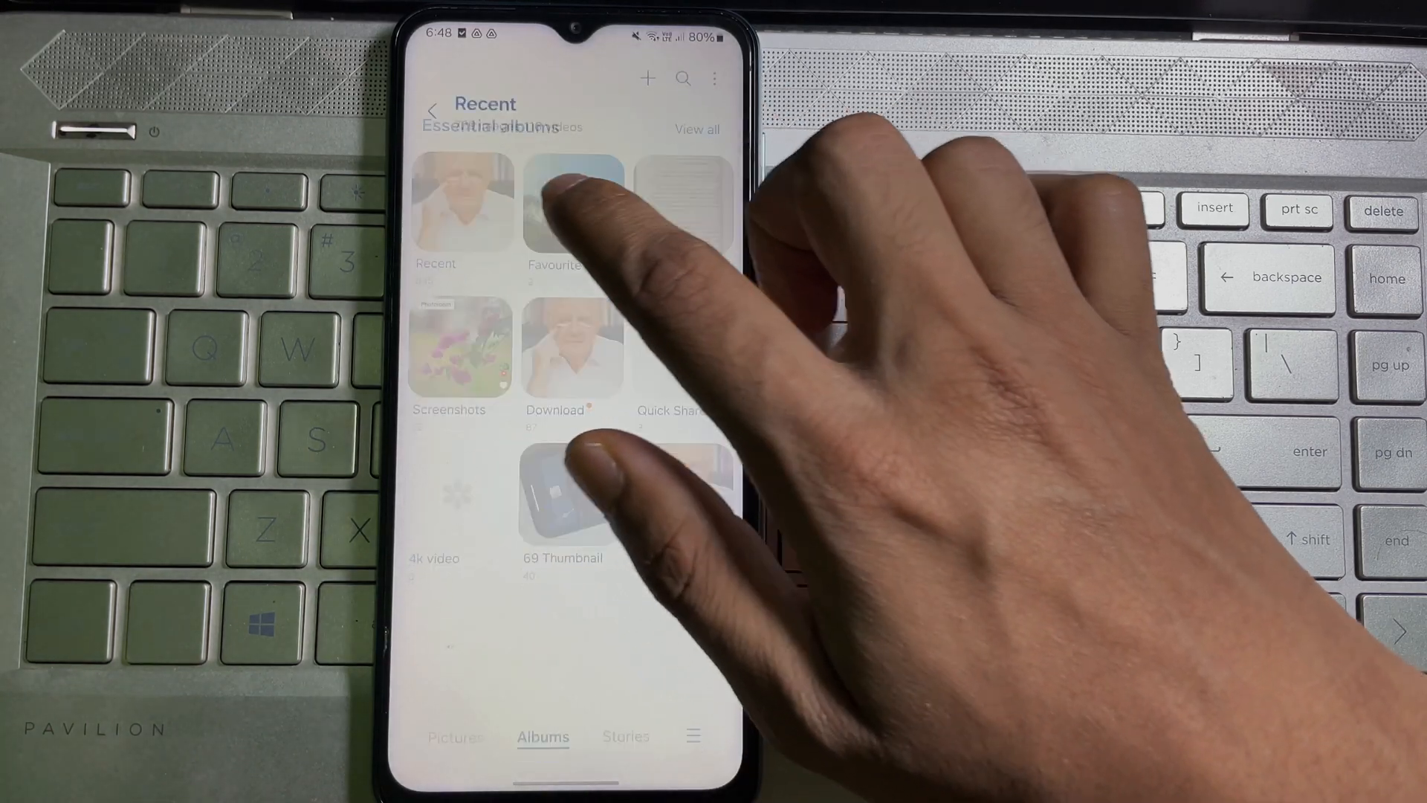
Play the newest video in Gallery's Recent album, then return to Drive's Hello folder.
left_click(462, 200)
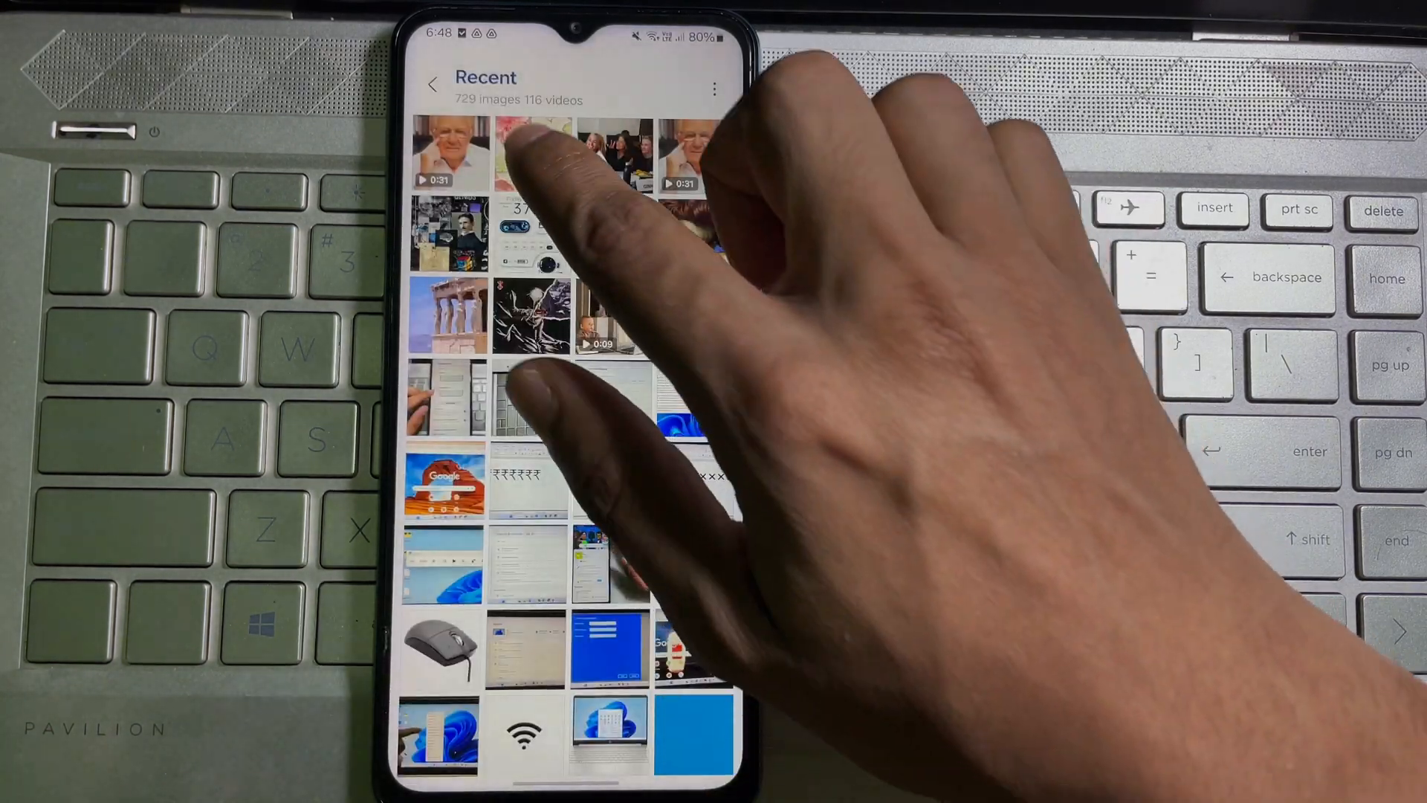
left_click(446, 153)
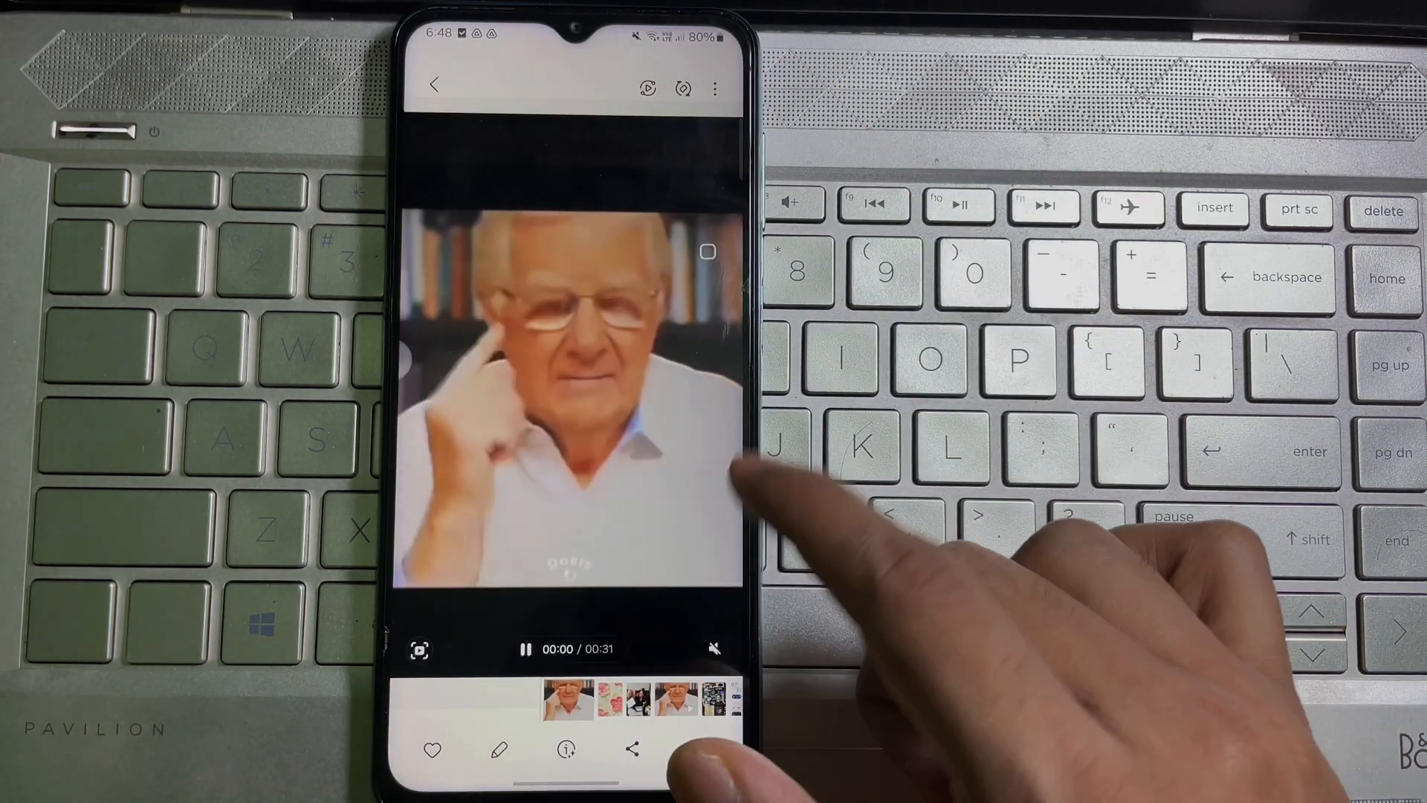
left_click(433, 85)
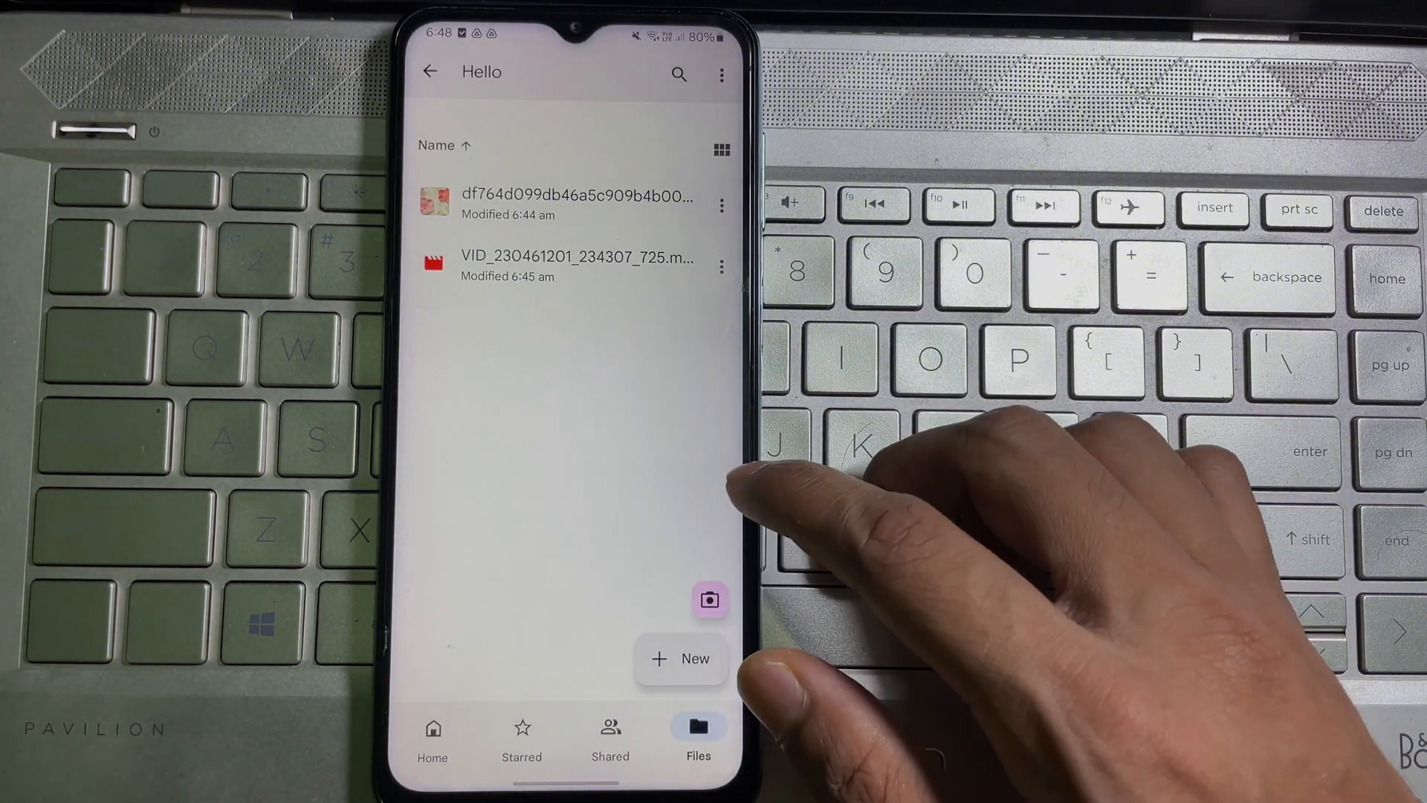
Open the Tech talk folder, select all six files, and show their bulk actions menu.
left_click(430, 72)
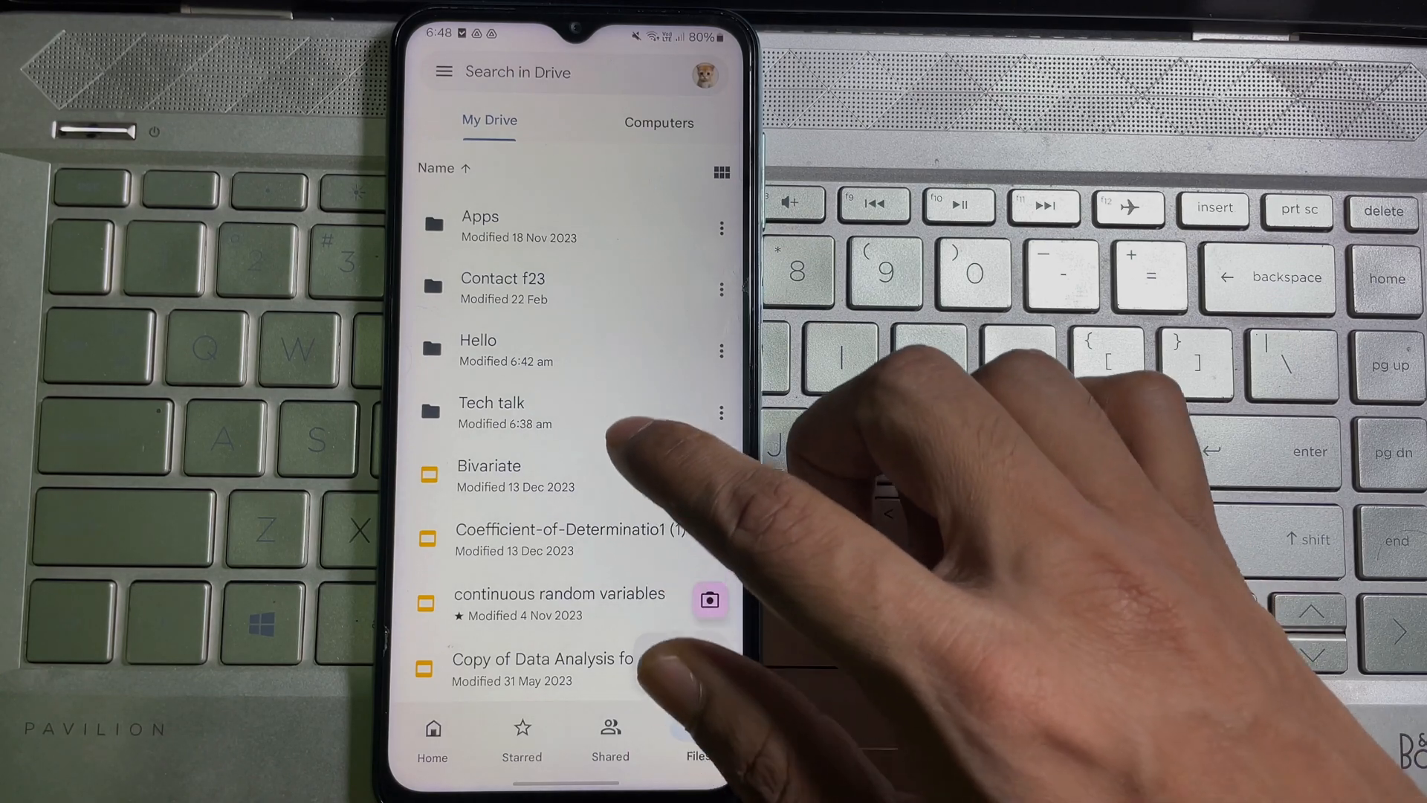
left_click(491, 413)
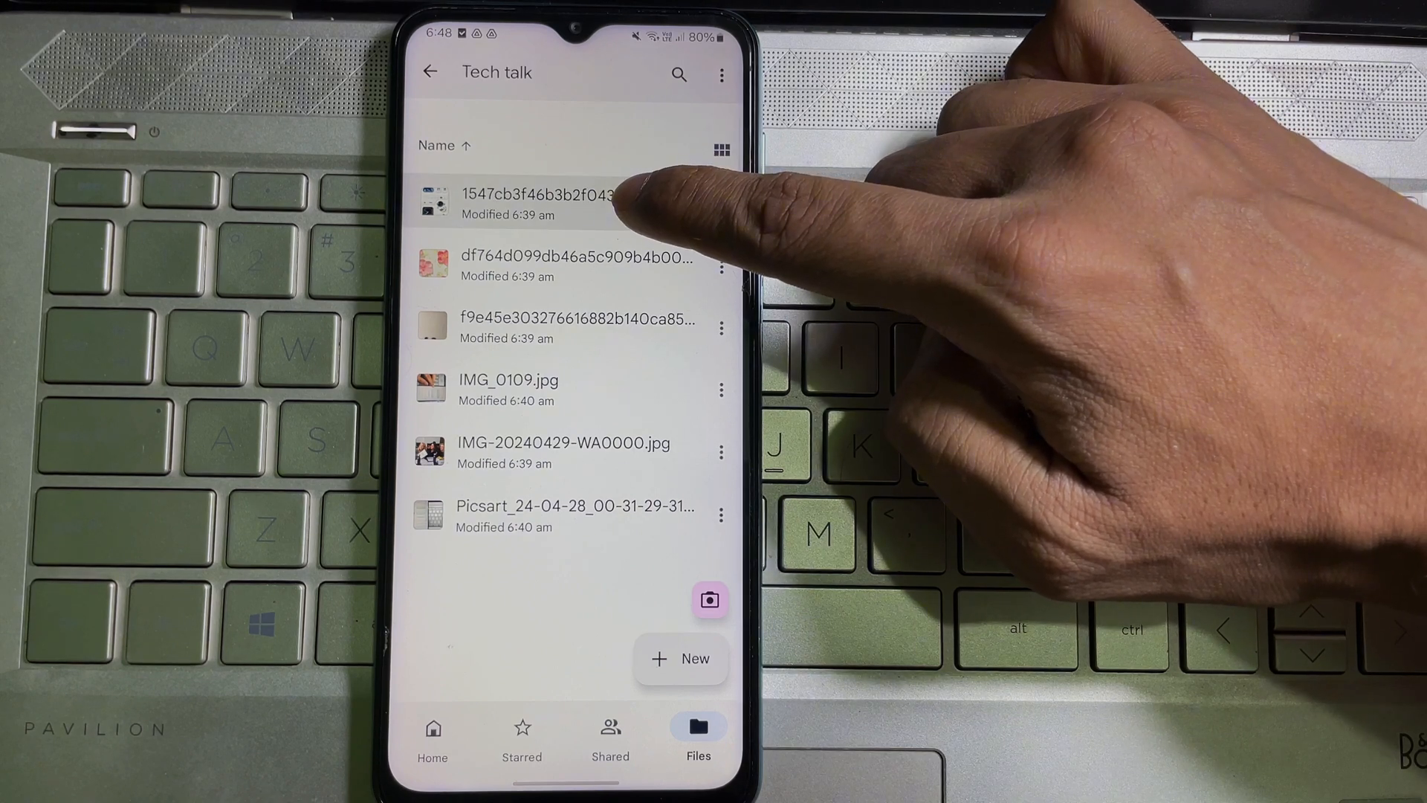
left_click(528, 204)
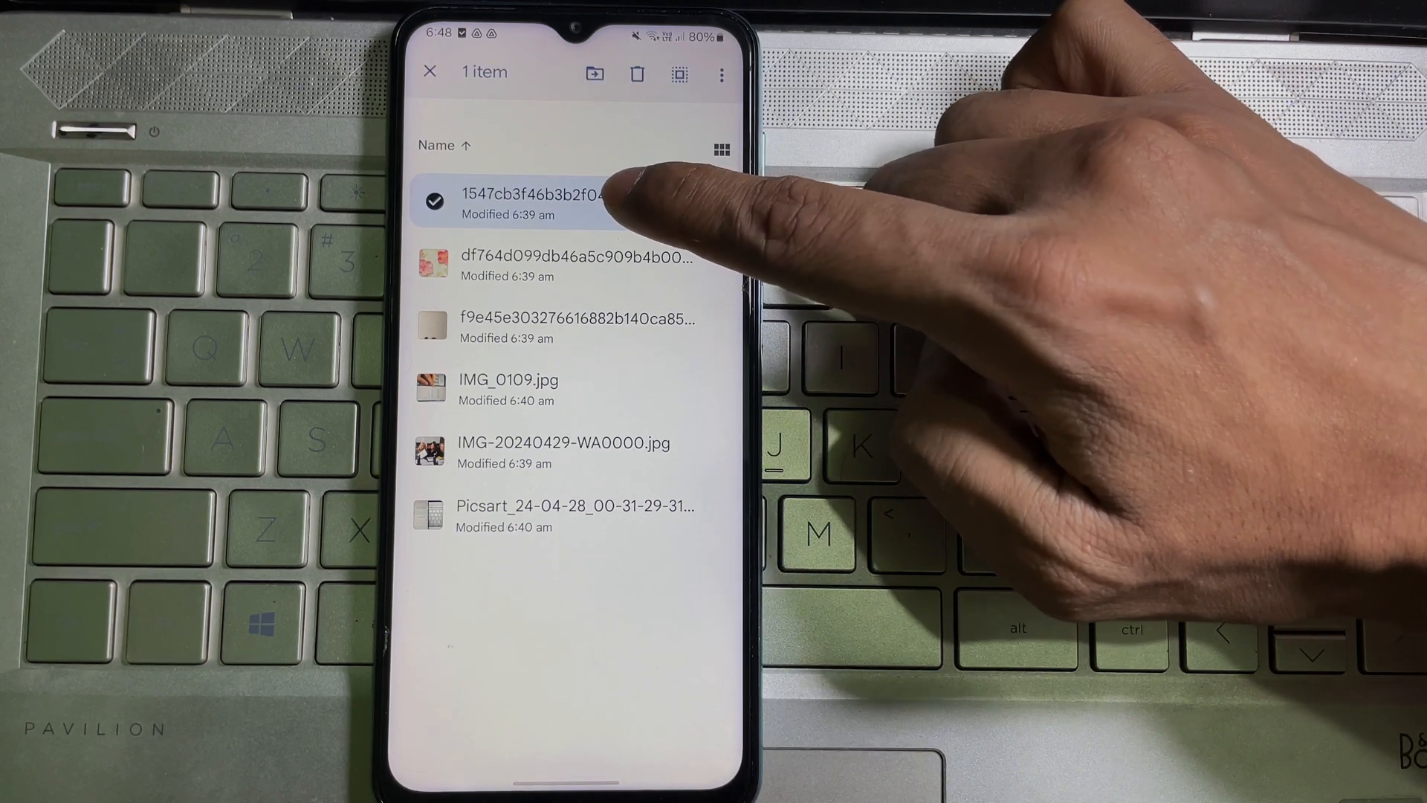
left_click(508, 389)
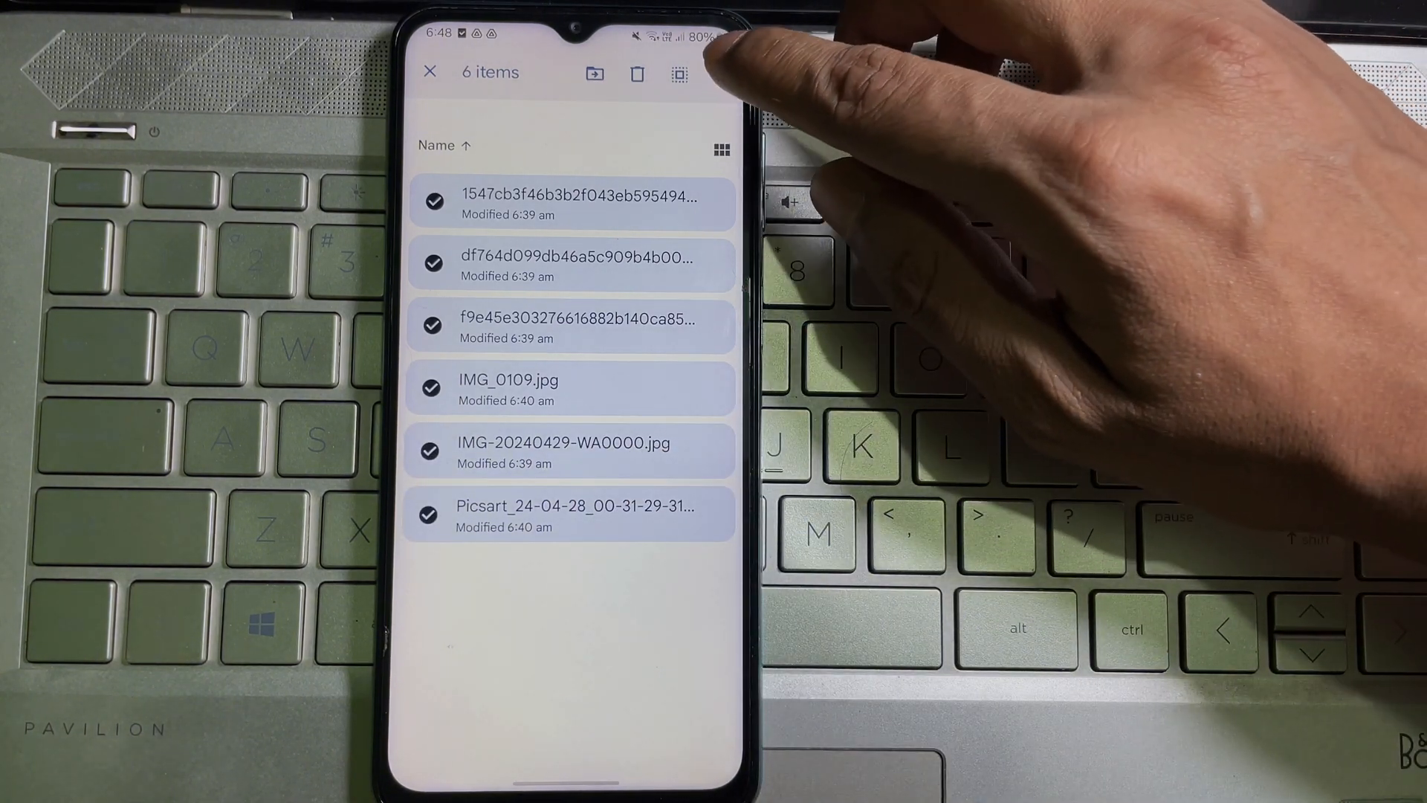
left_click(720, 74)
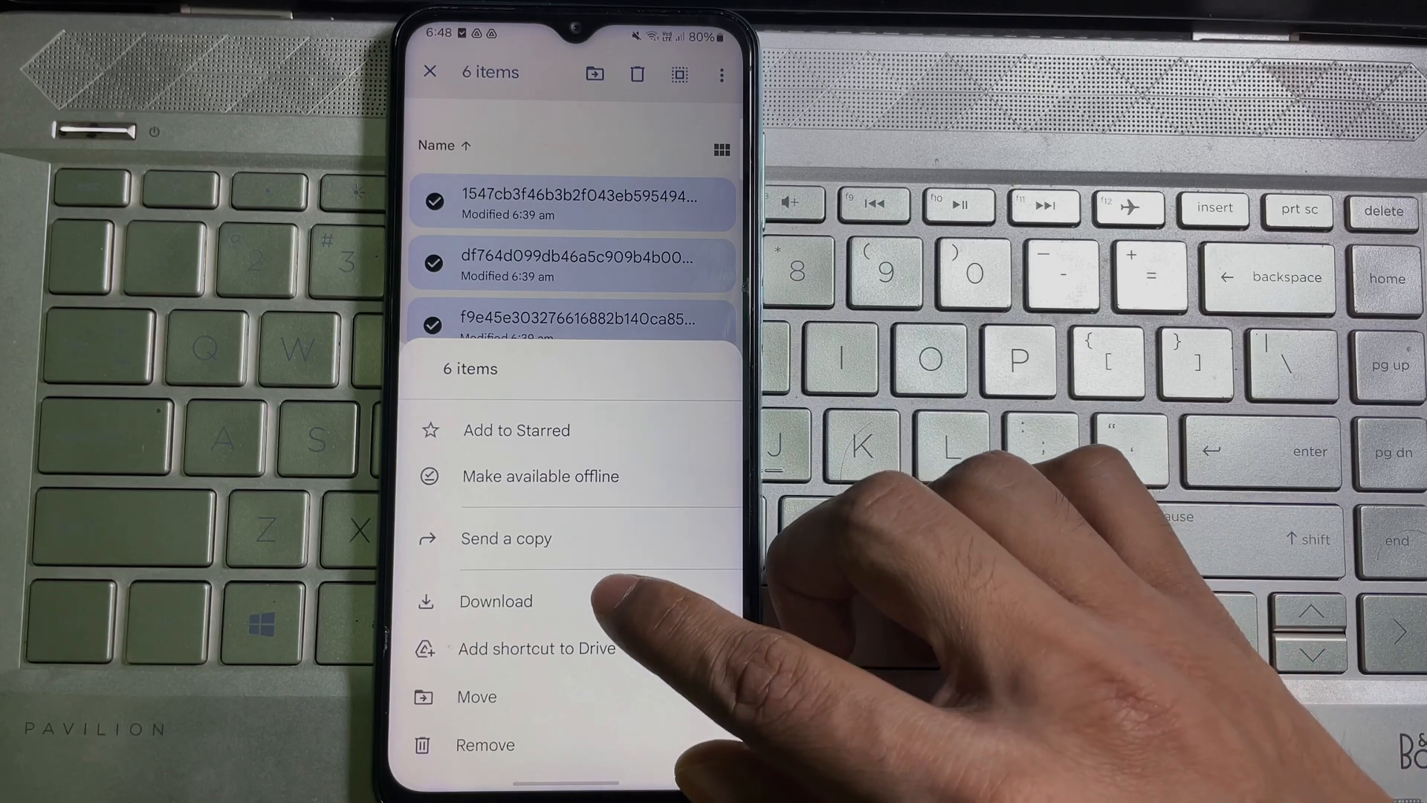